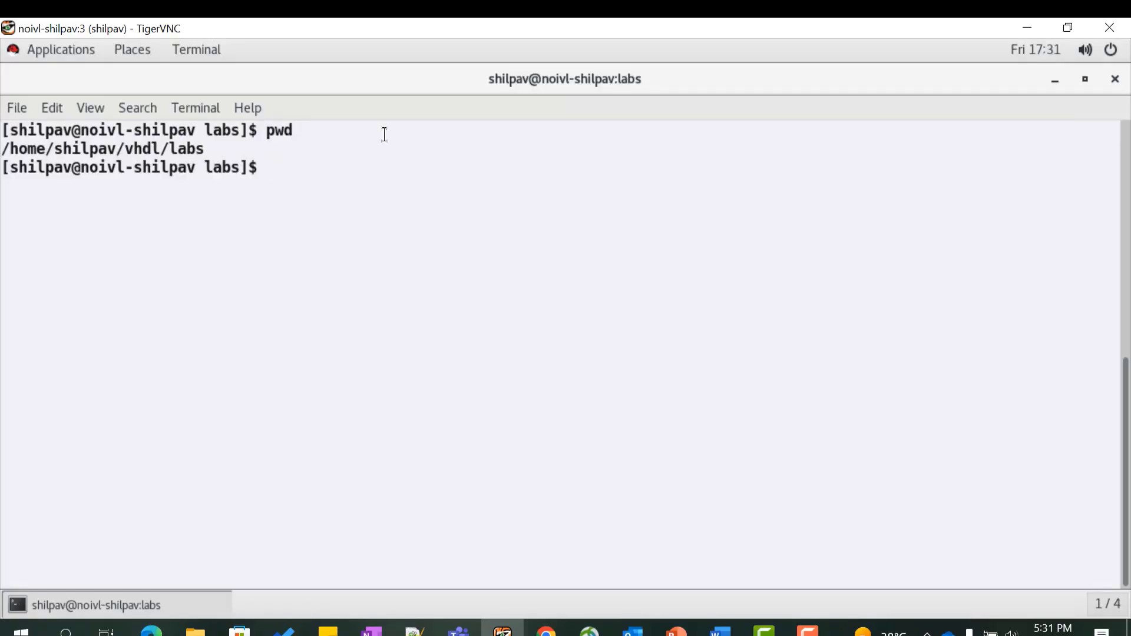
Enter the command 'gvim genus_shell.tcl' at the terminal prompt.
type("gvim ge")
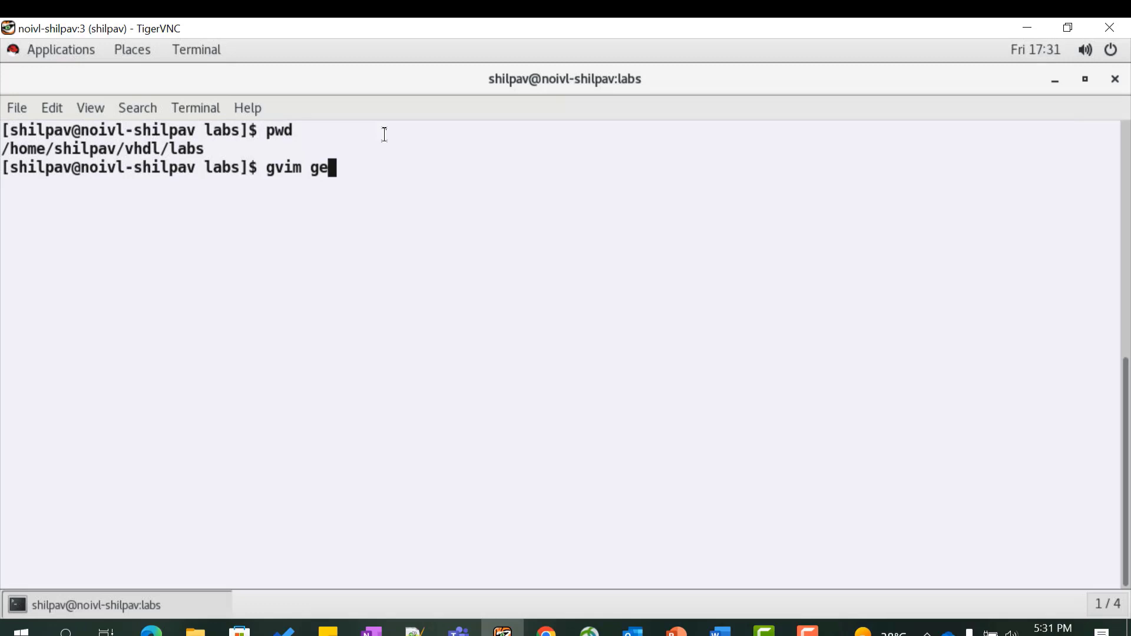
type("nus_sh")
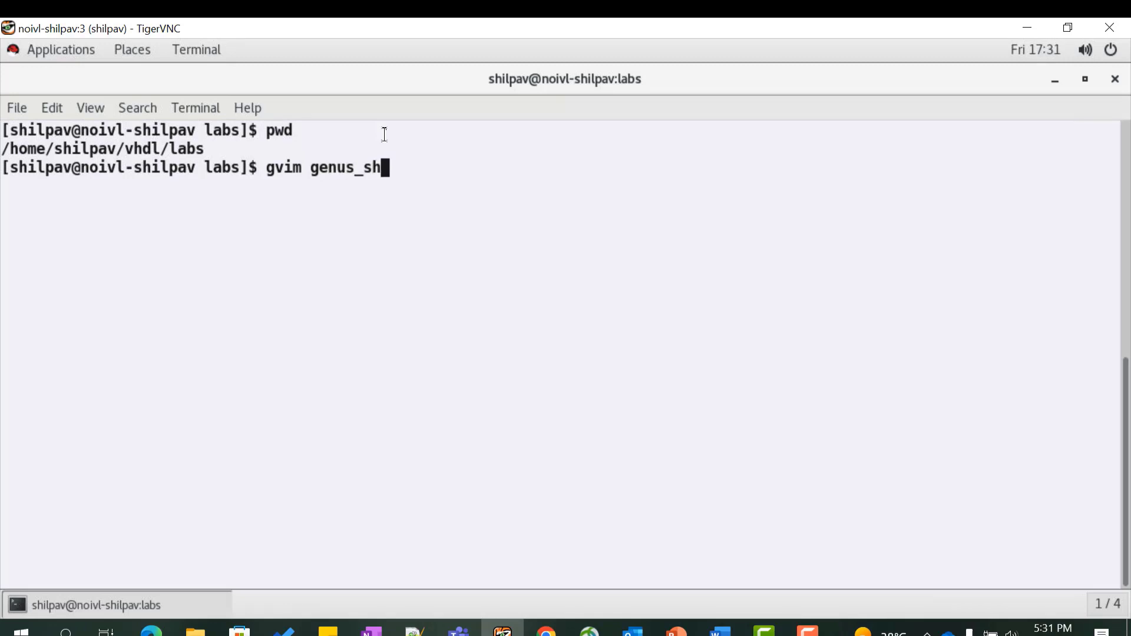
type("ell.tcl")
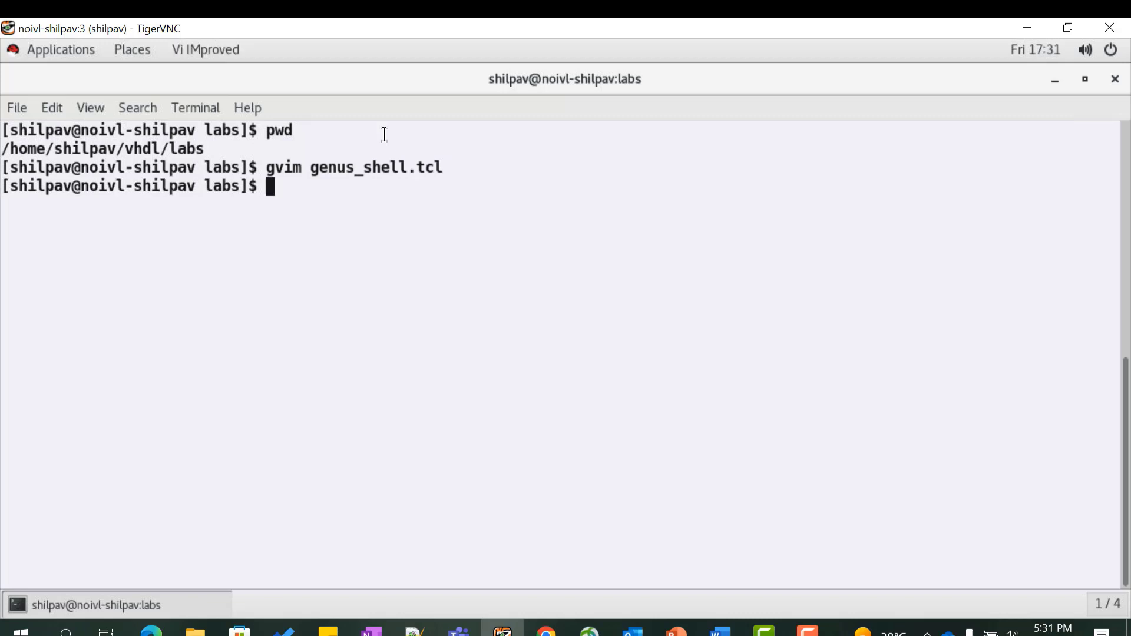
Launch GVIM on genus_shell.tcl and scroll through the read, elaborate and synthesize commands.
key("Return")
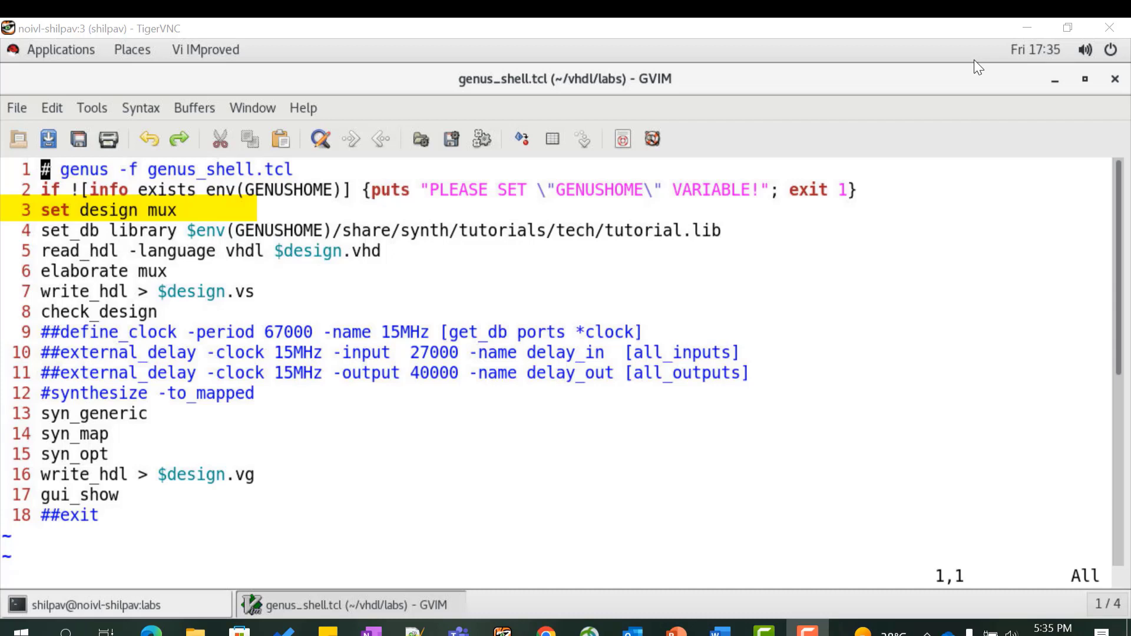
key("Down")
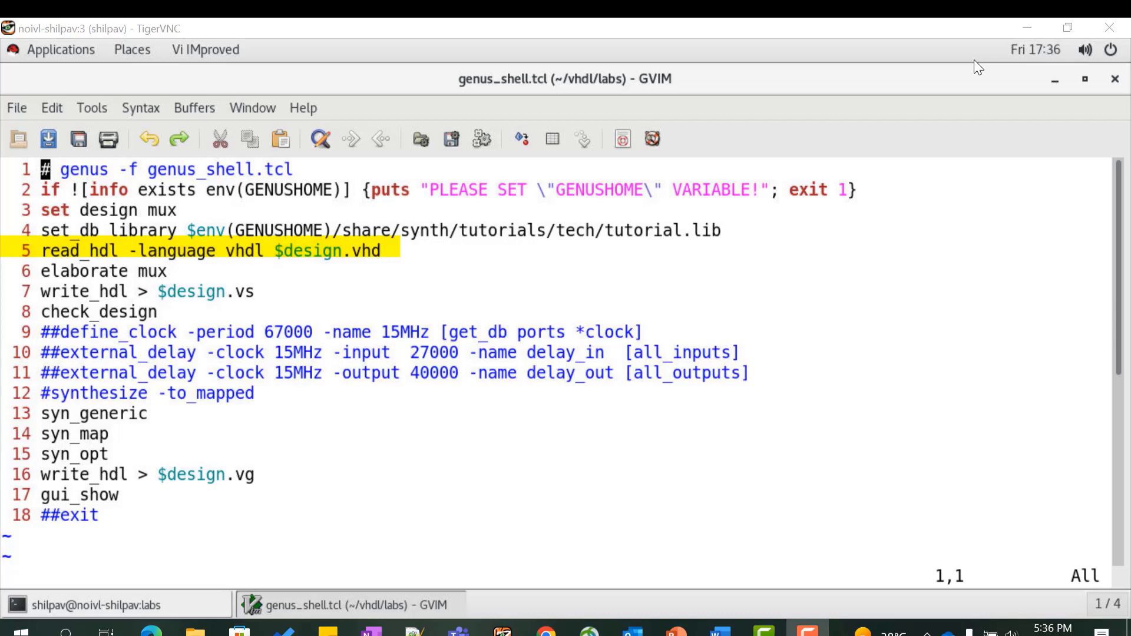
mouse_move(984, 74)
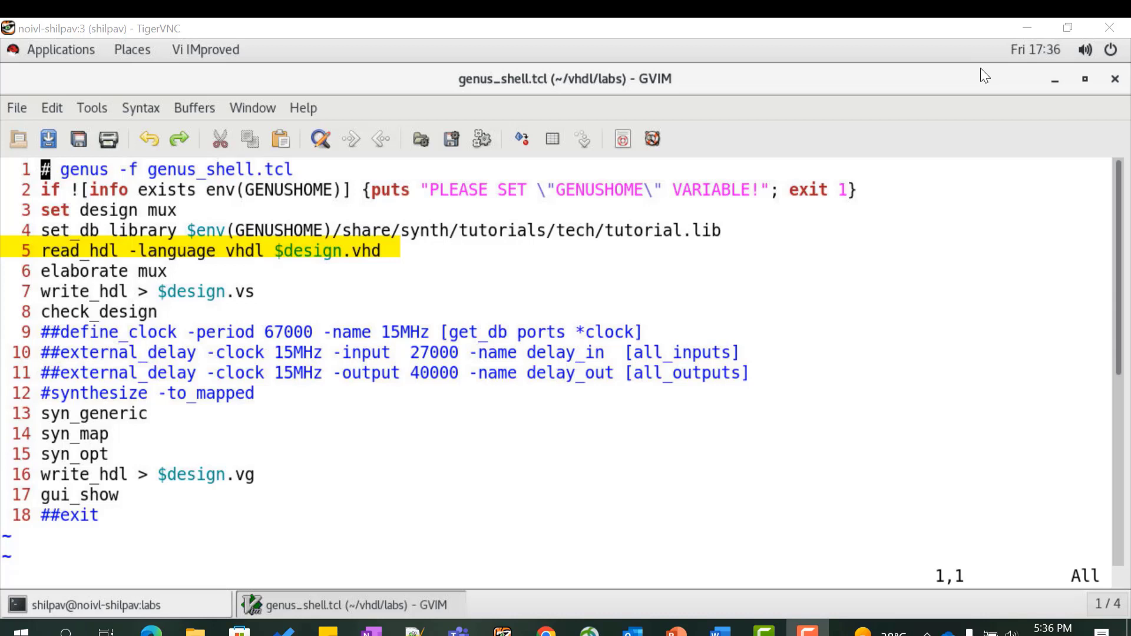
key("Down")
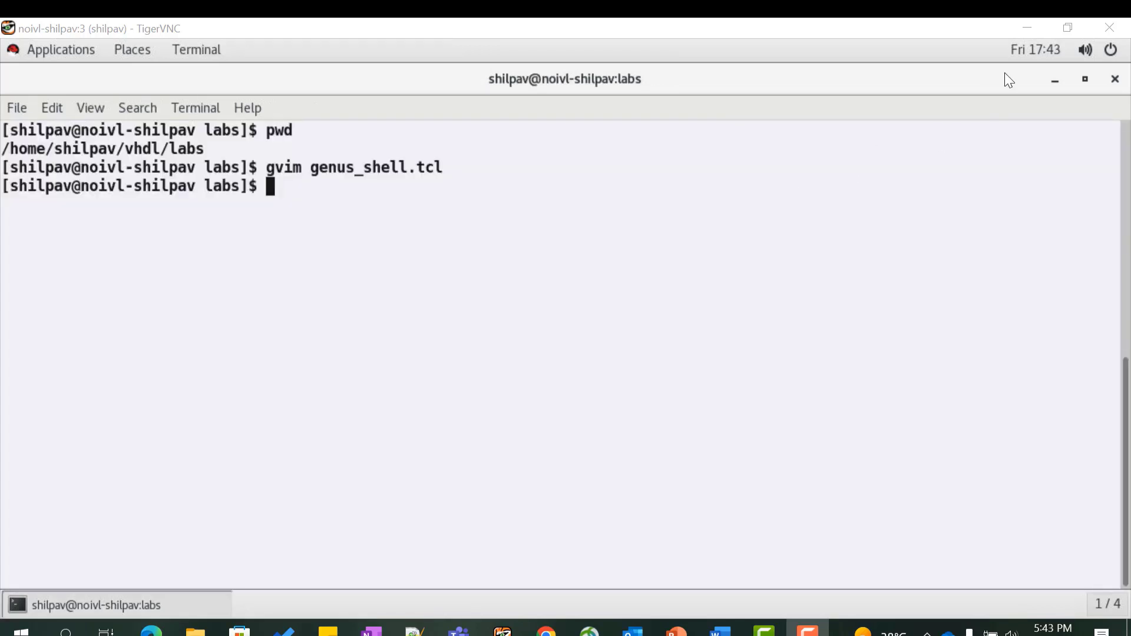
mouse_move(768, 151)
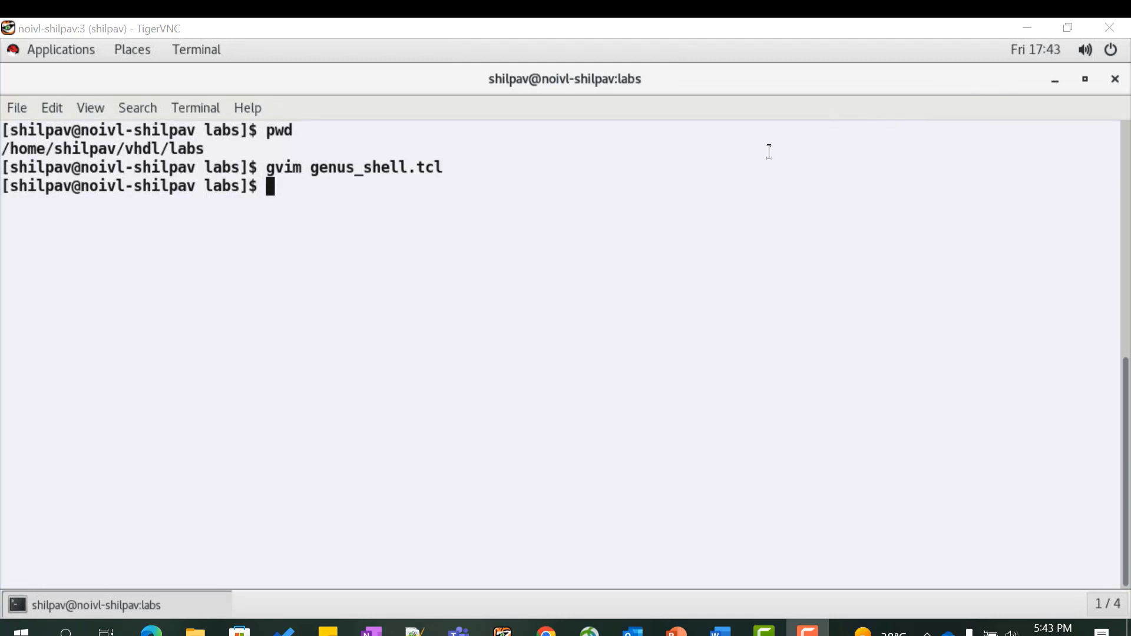
mouse_move(687, 172)
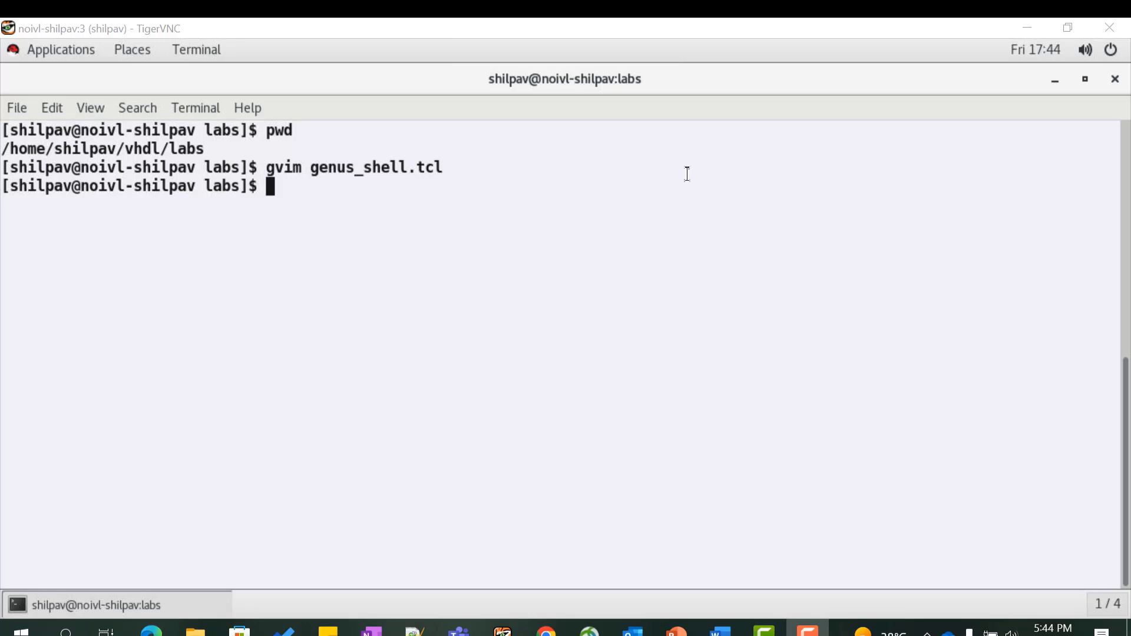
mouse_move(531, 162)
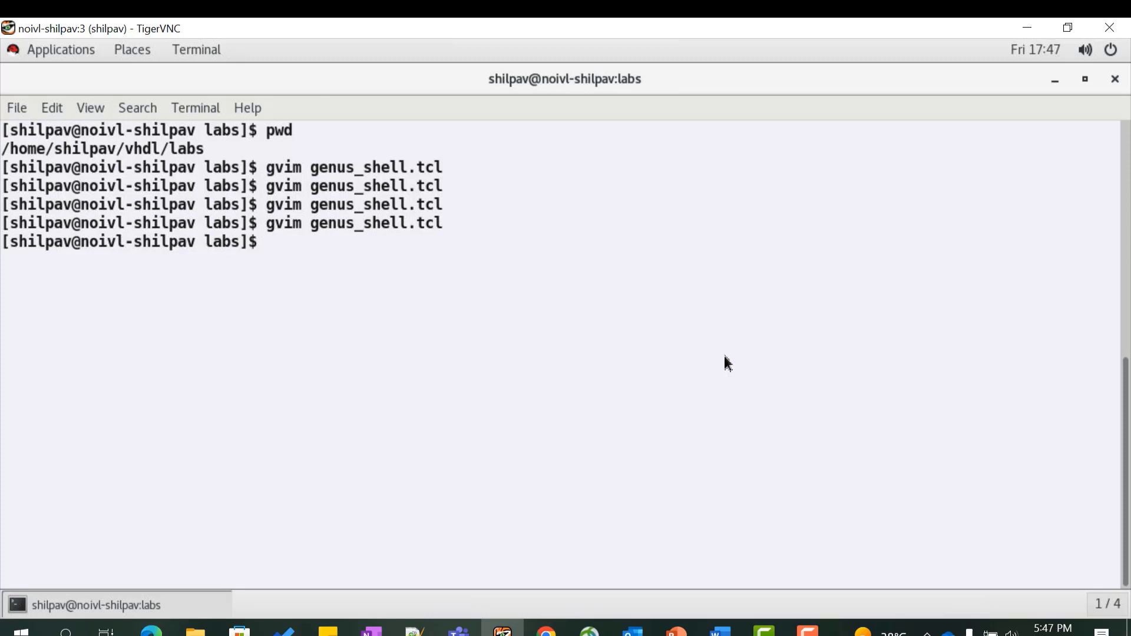
Launch Genus with 'genus -f genus_shell.tcl' to synthesize the MUX into 13 cells.
type("gen")
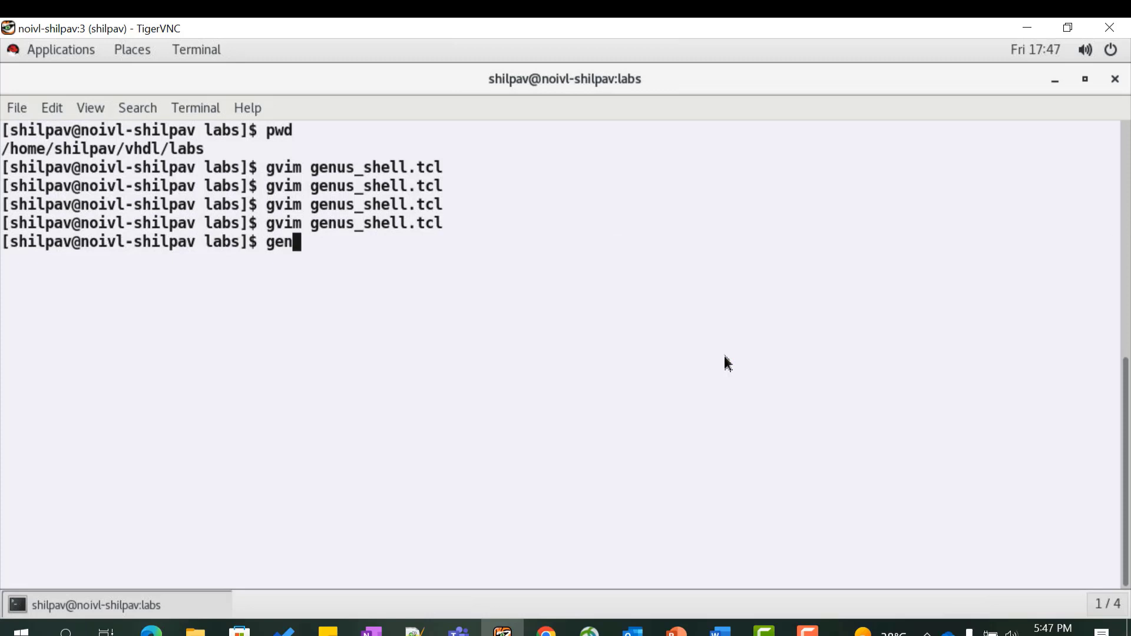
type("us -f genus_she")
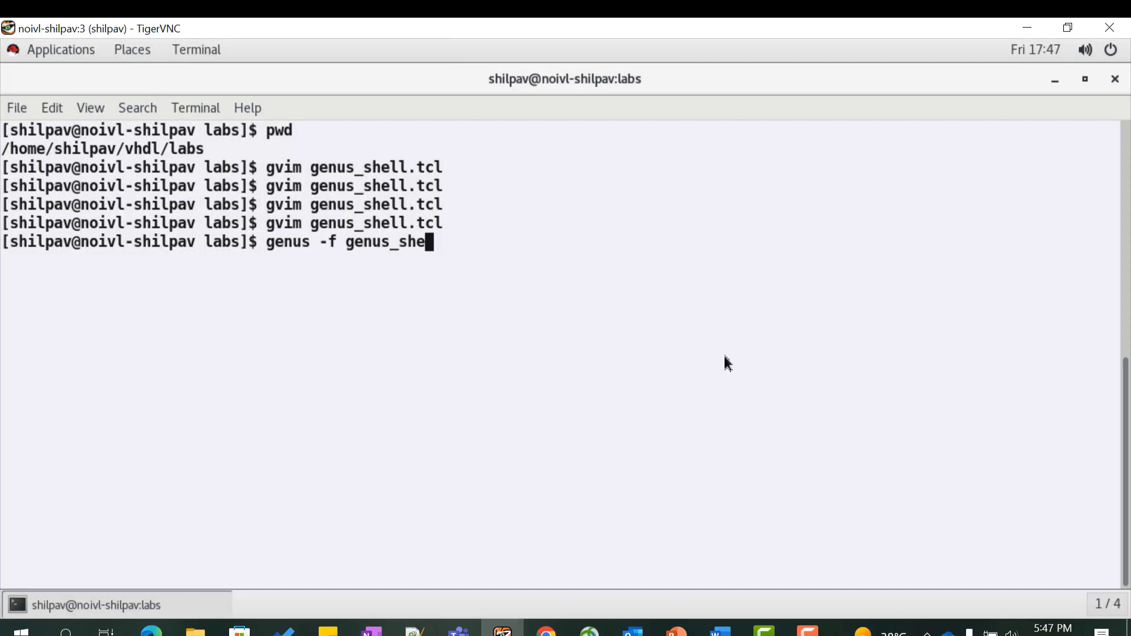
type("ll.t")
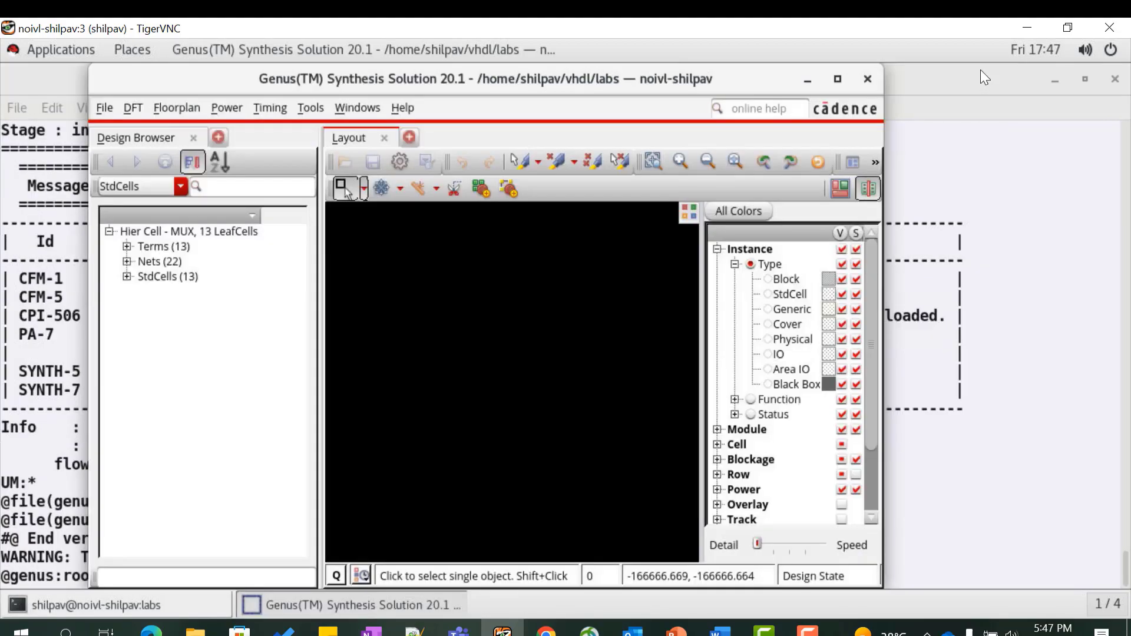
mouse_move(985, 77)
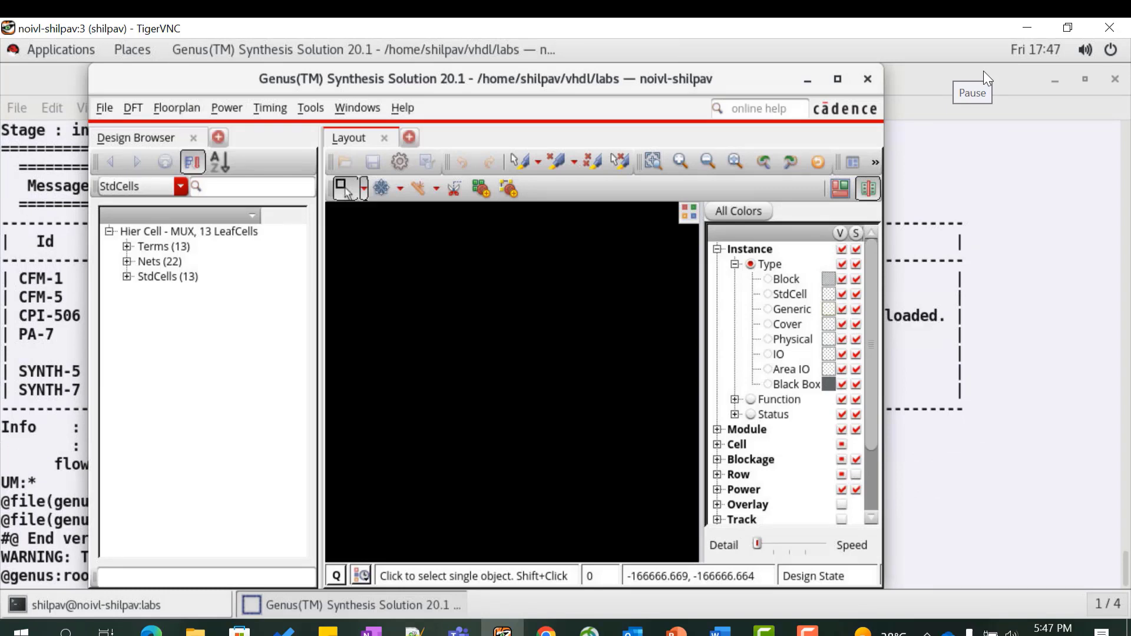
mouse_move(987, 78)
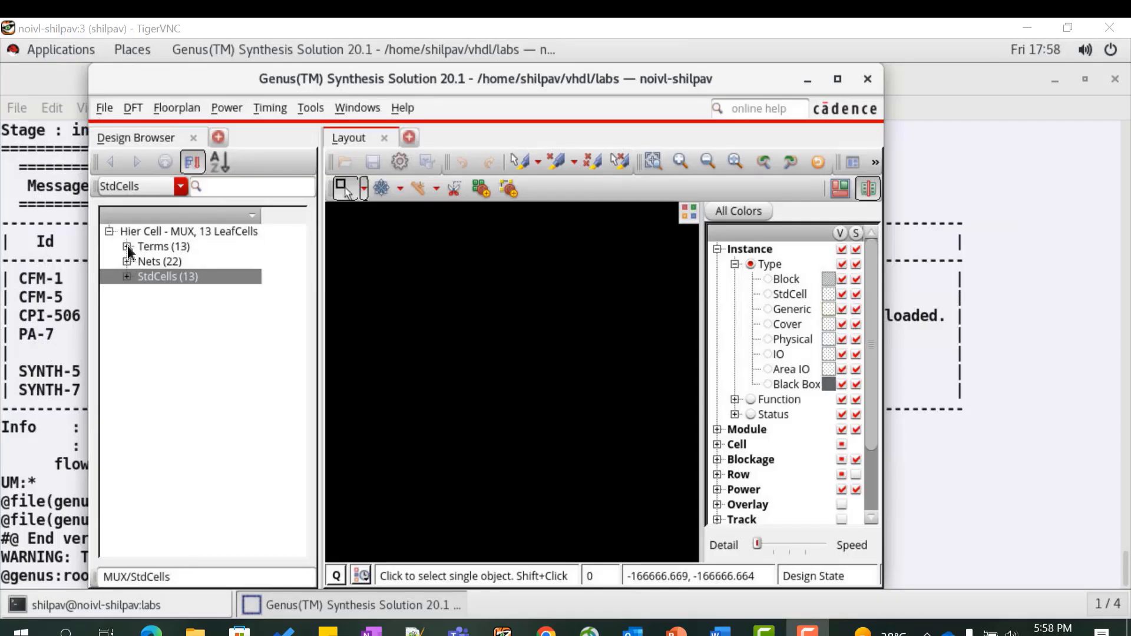
Expand the Terms list of the MUX design in the Design Browser.
left_click(127, 247)
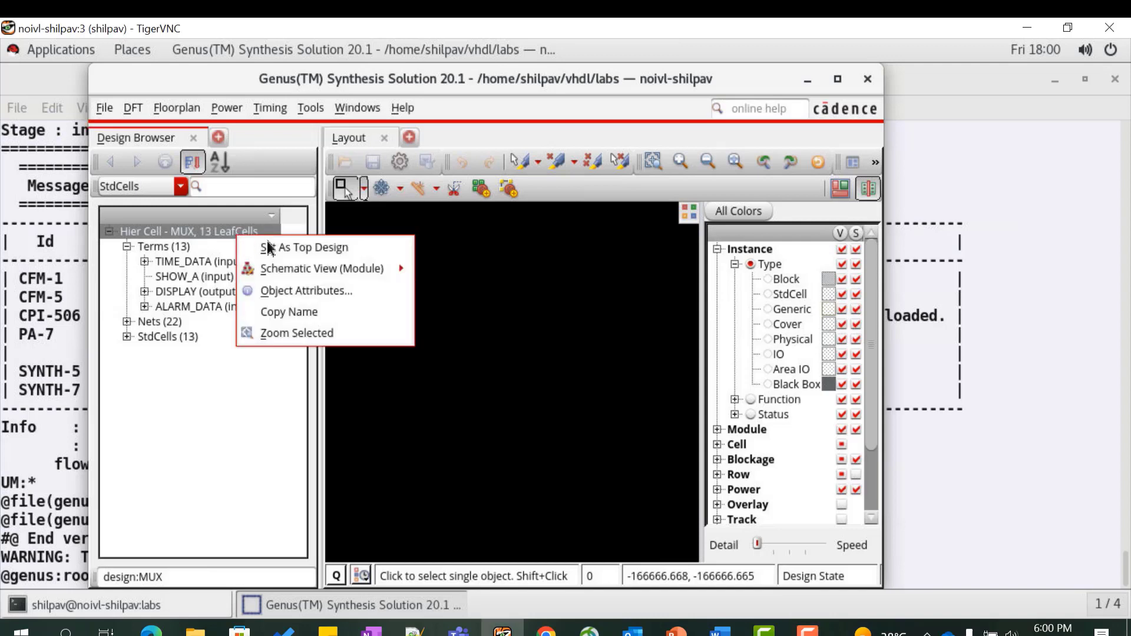
mouse_move(323, 269)
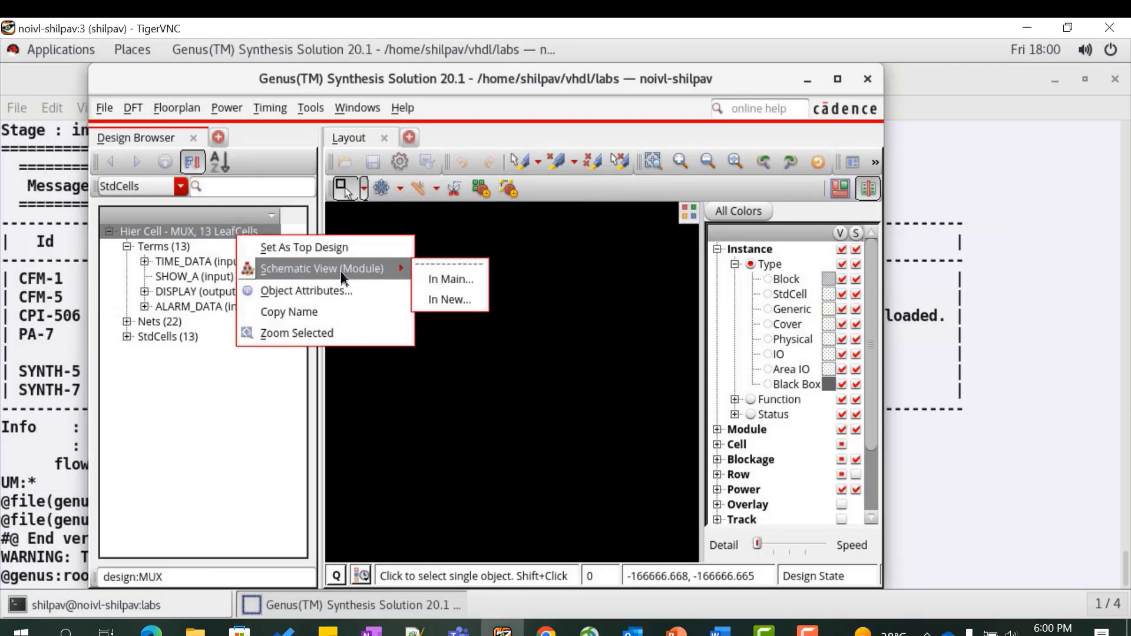
mouse_move(449, 280)
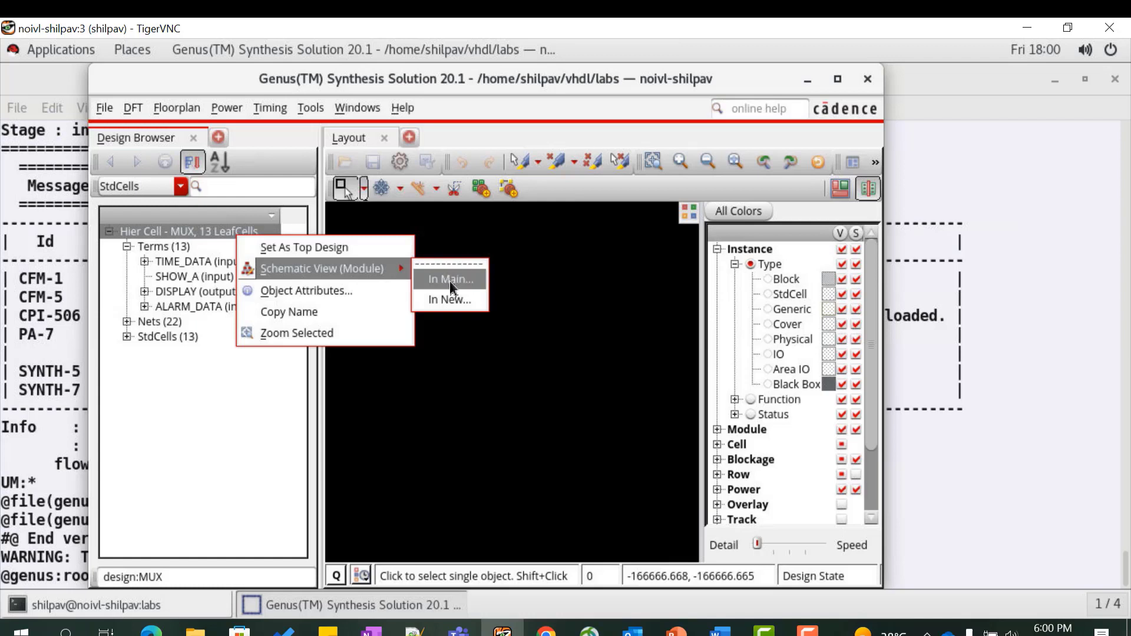
Open the MUX gate-level schematic, then close the Schematic tab.
left_click(450, 280)
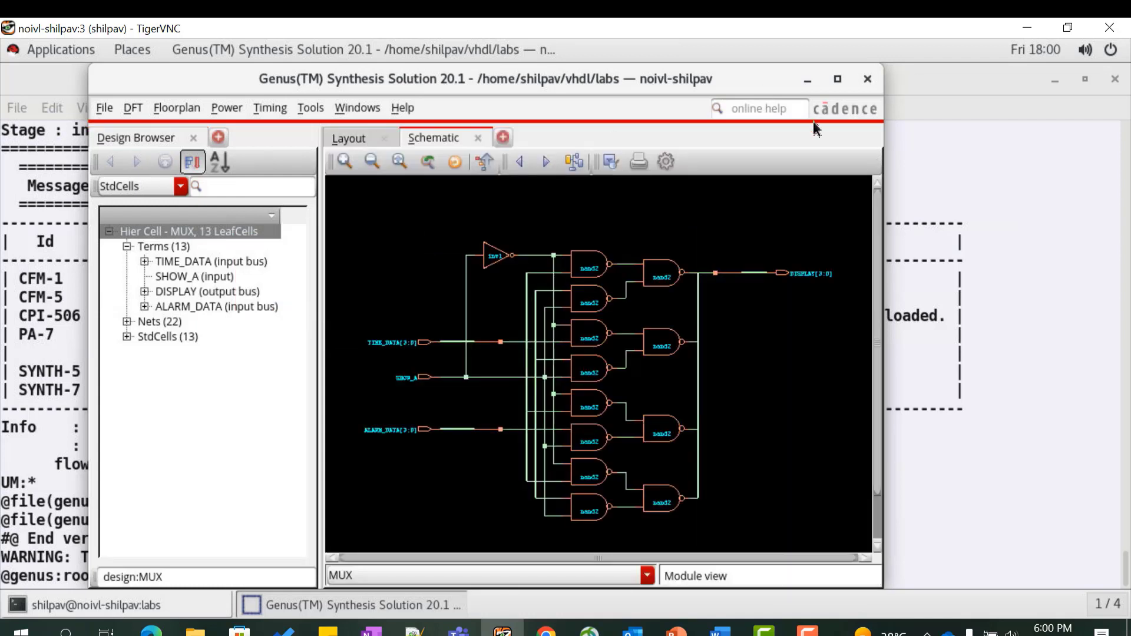
left_click(494, 256)
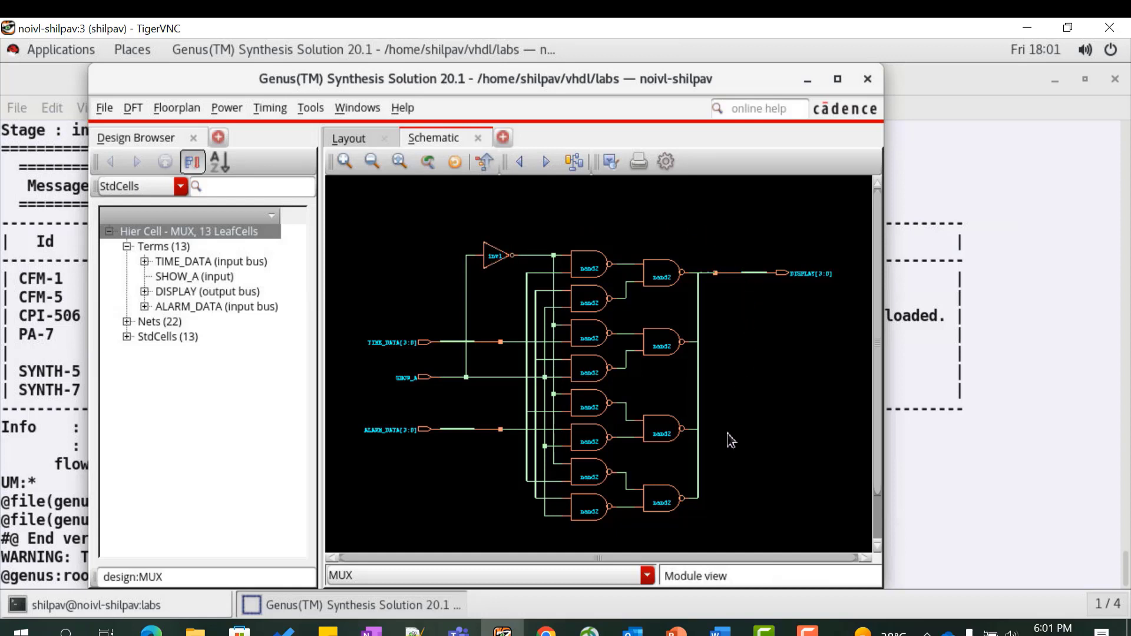
mouse_move(577, 222)
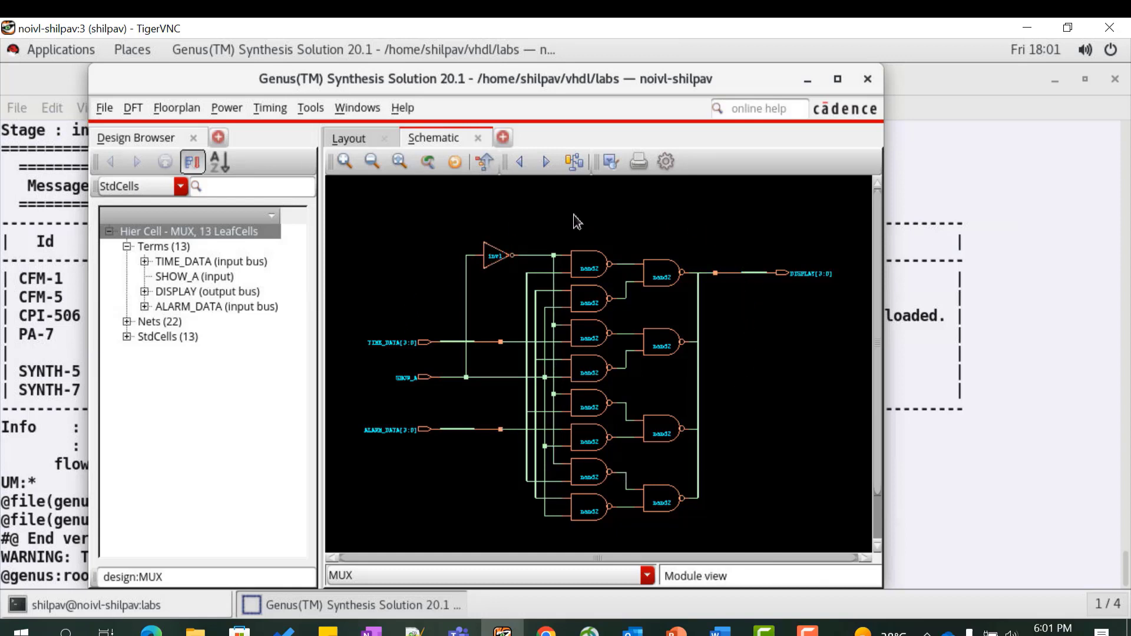
mouse_move(968, 78)
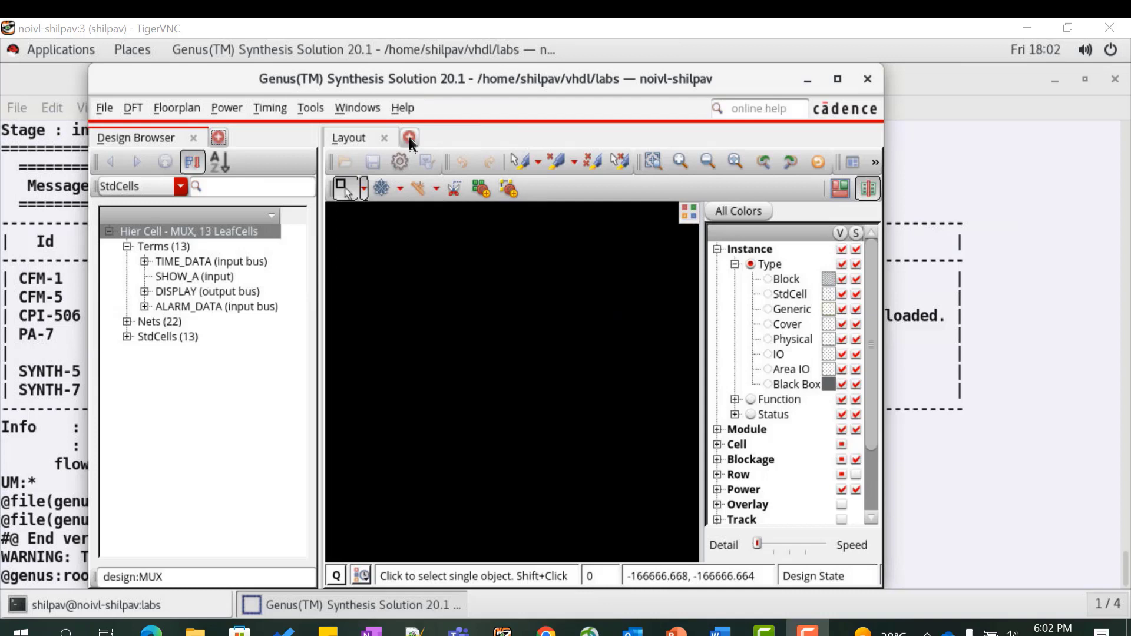
Add a new Schematic view and select the TIME_DATA input bus.
left_click(409, 138)
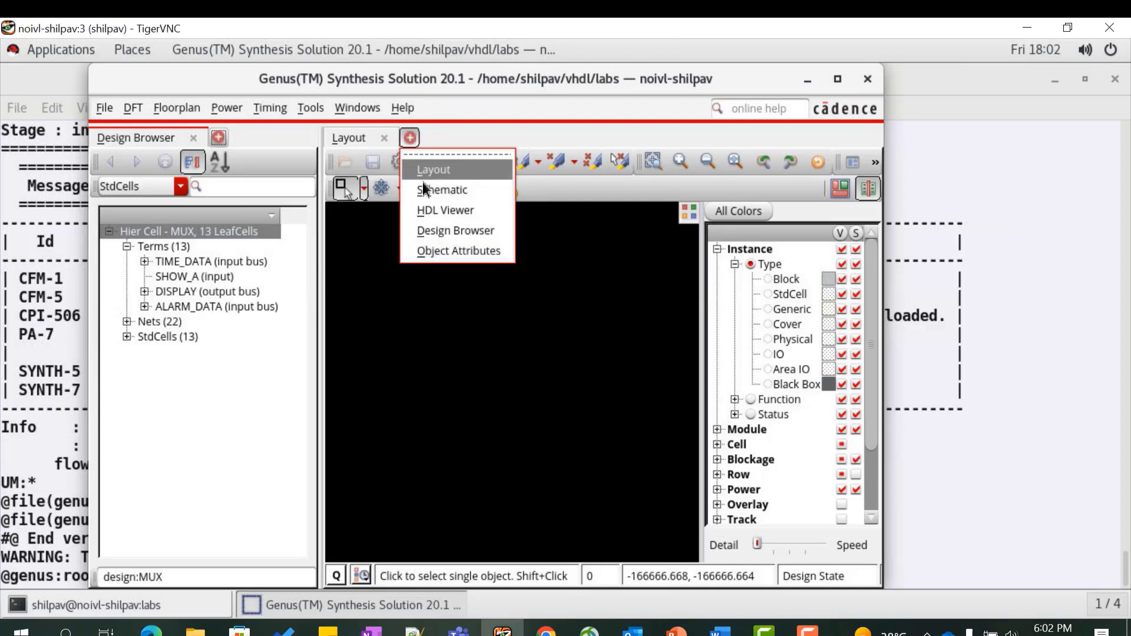
left_click(441, 190)
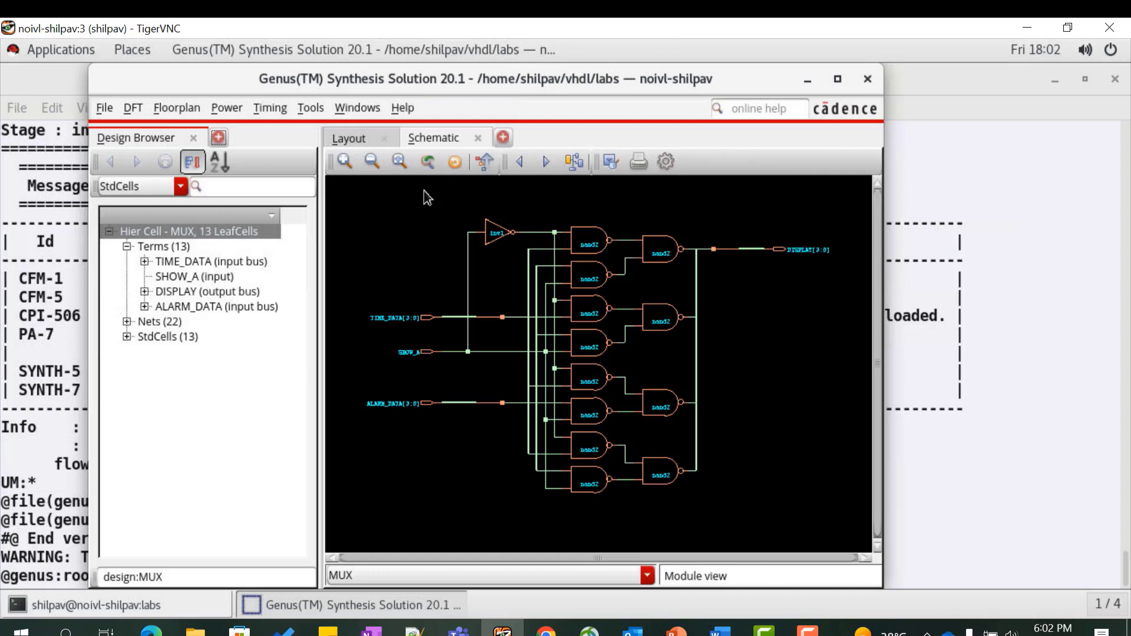
left_click(211, 261)
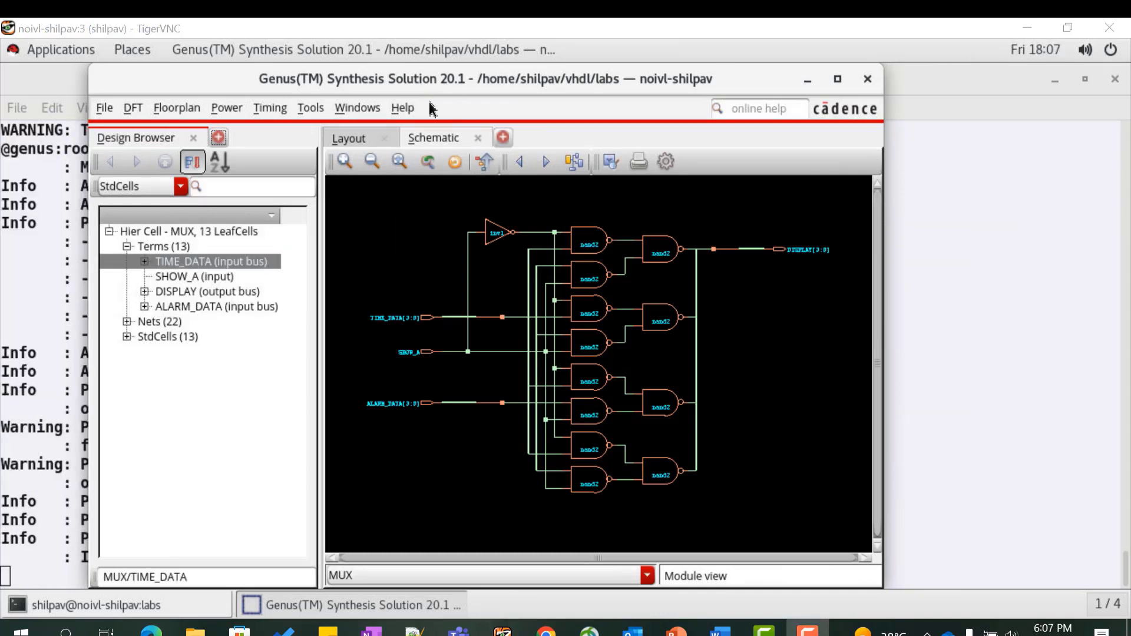
mouse_move(189, 116)
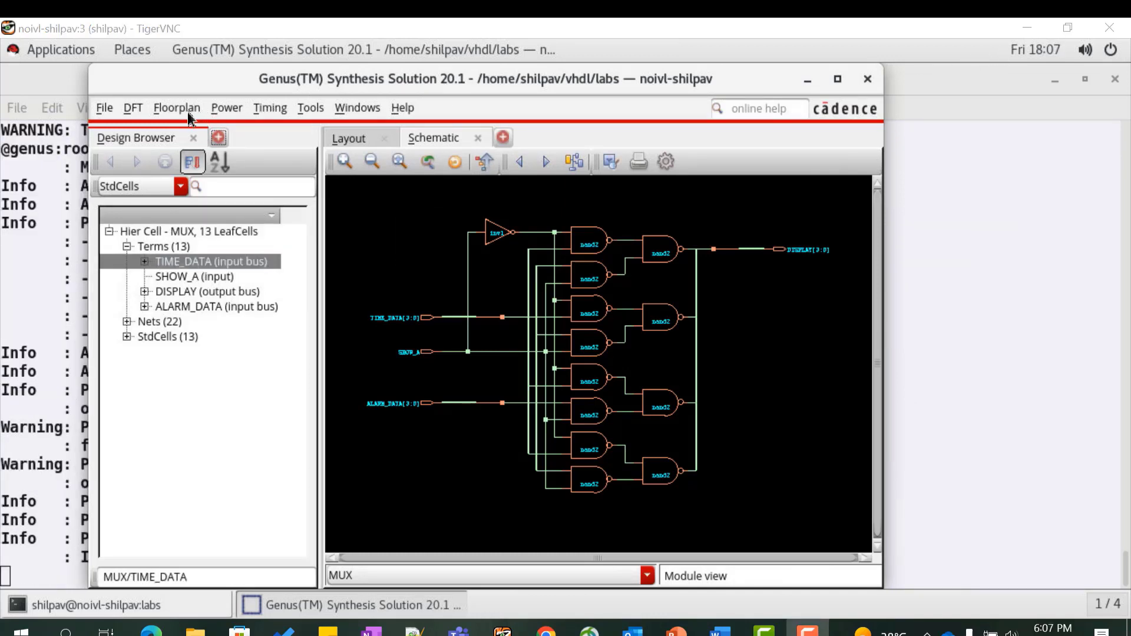
mouse_move(426, 124)
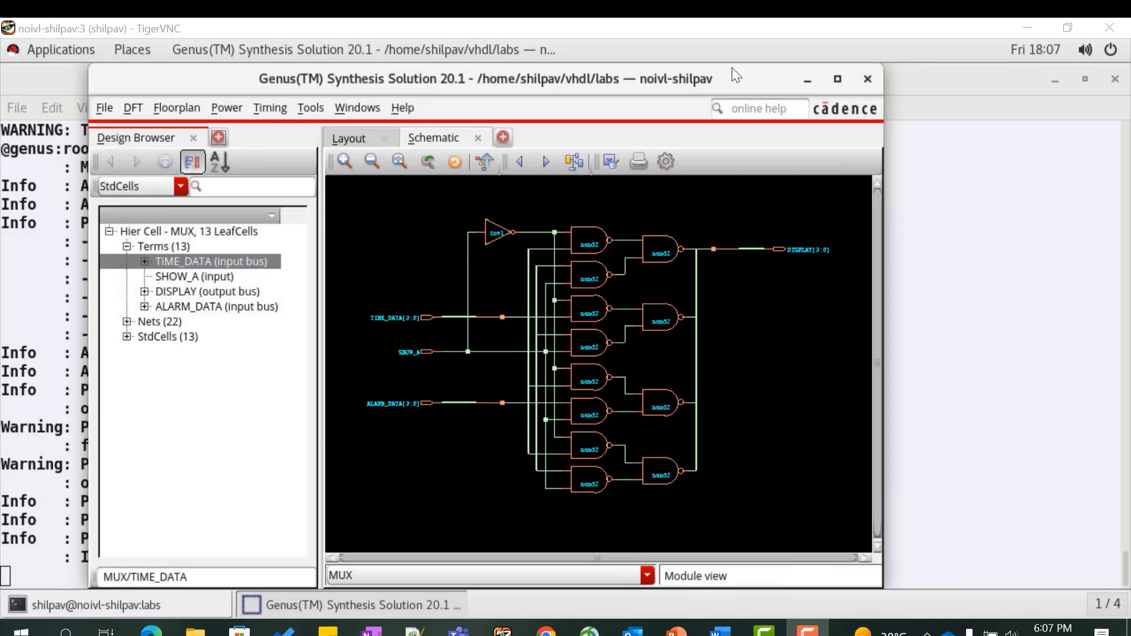
mouse_move(318, 139)
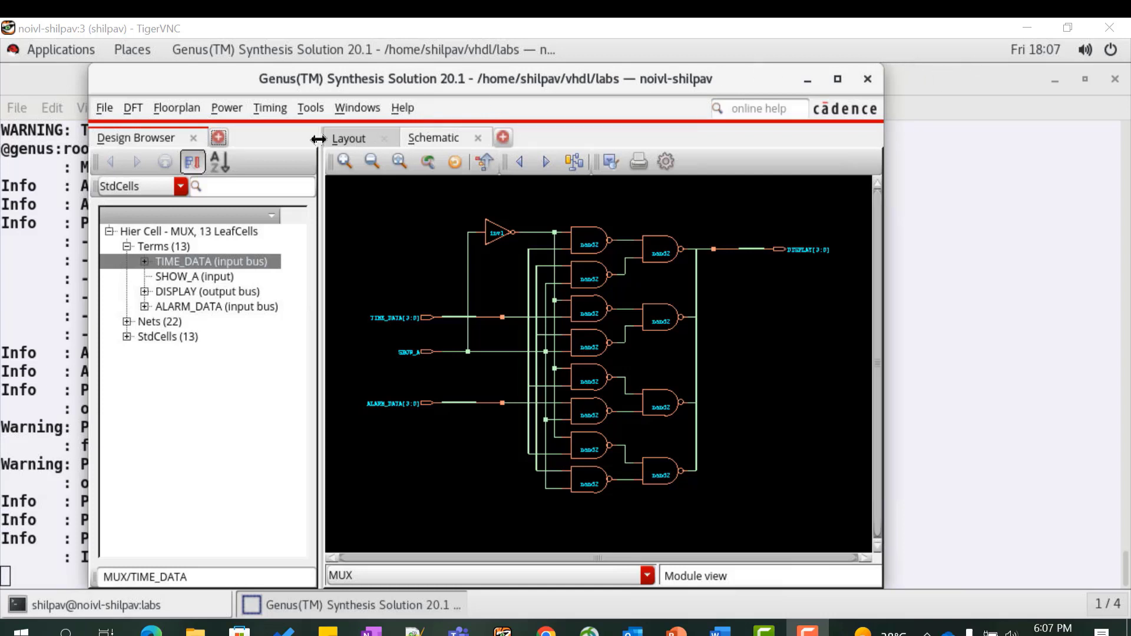
Generate the Power > Report > Detailed Report for MUX, then close it.
left_click(226, 107)
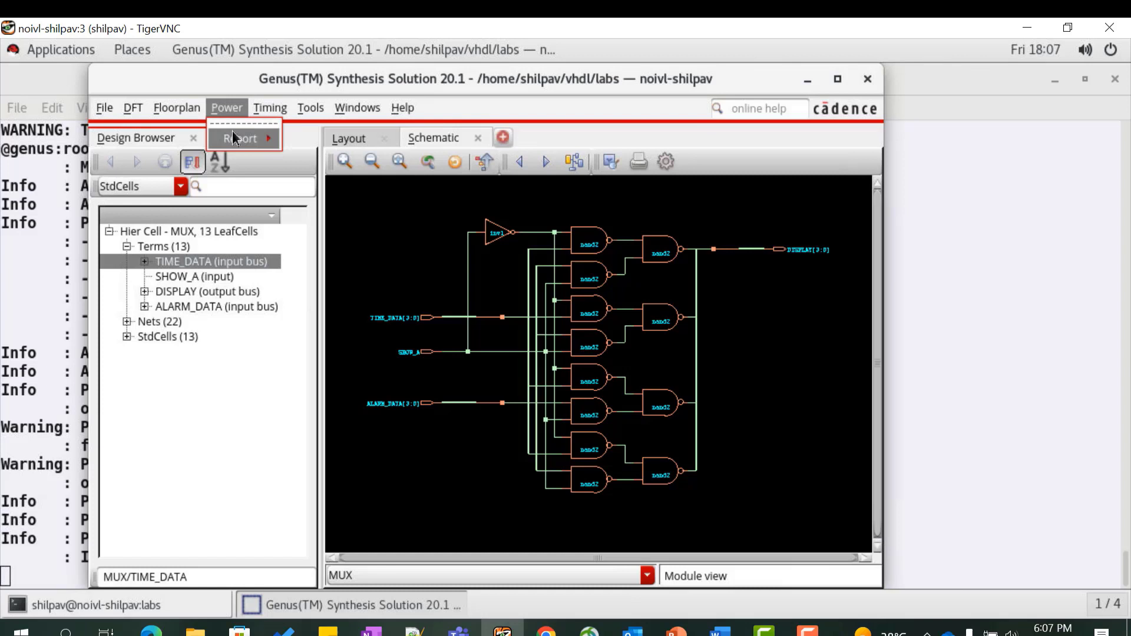
left_click(241, 139)
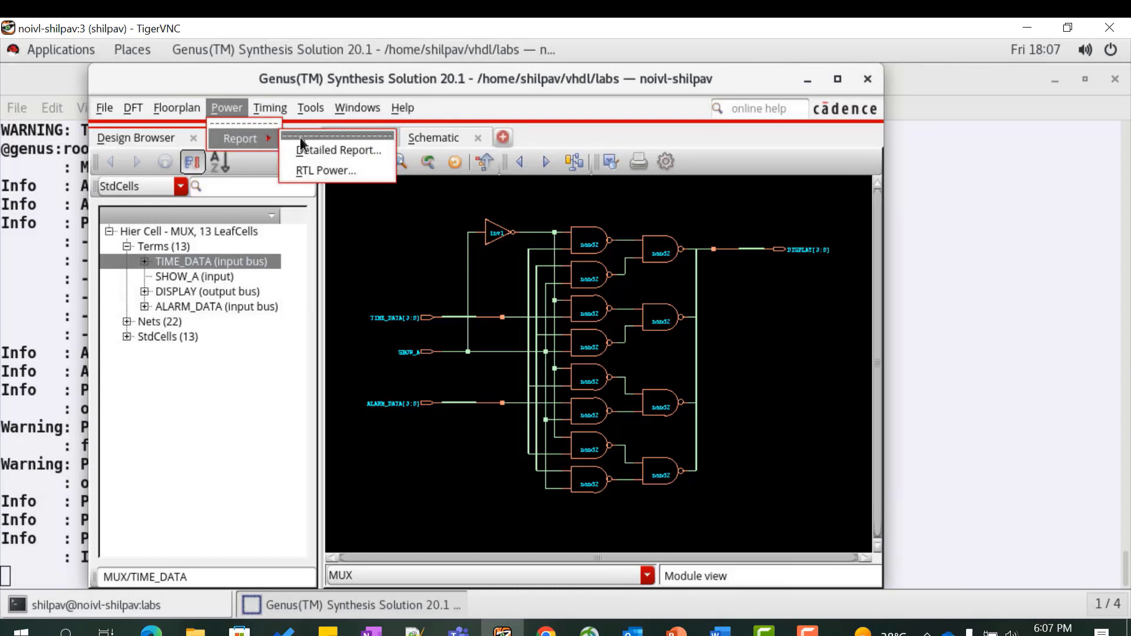
mouse_move(338, 150)
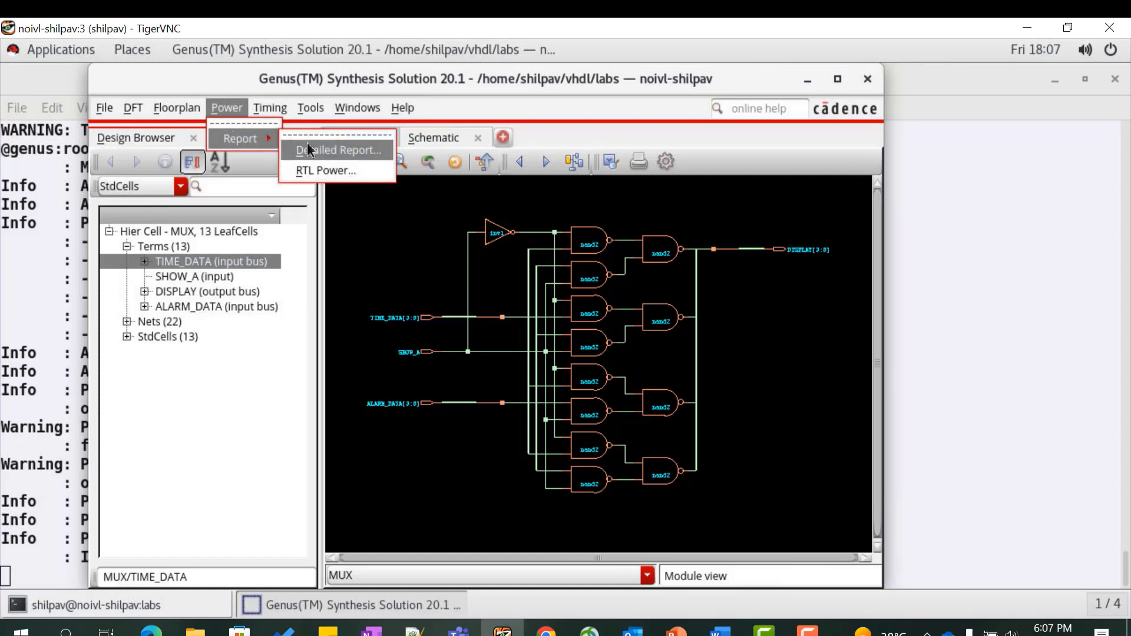
left_click(338, 151)
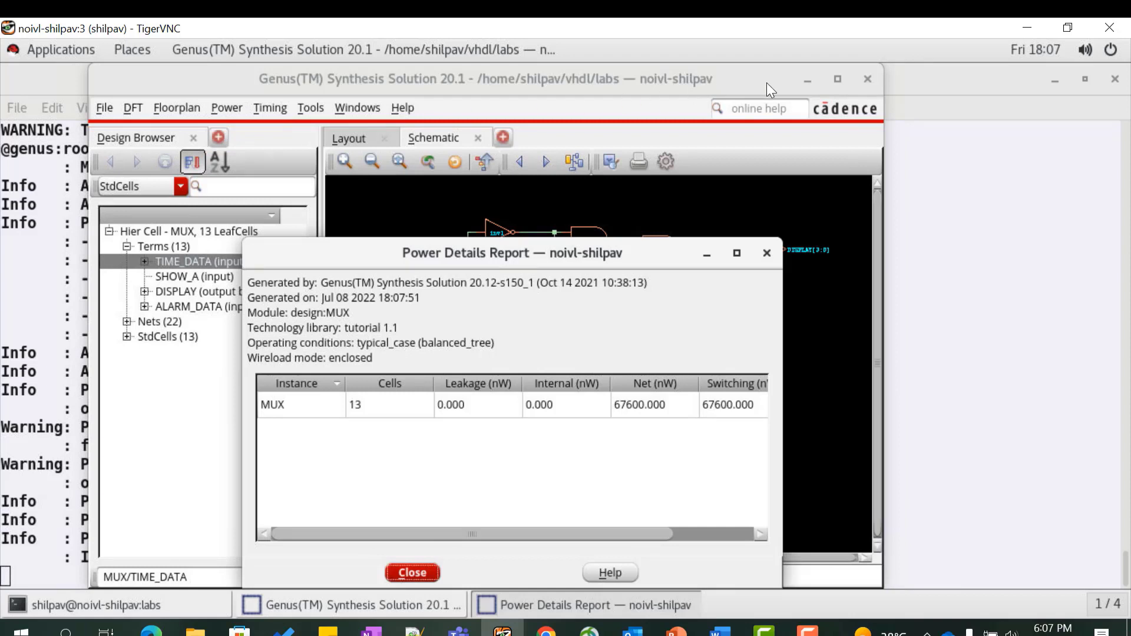
left_click(412, 572)
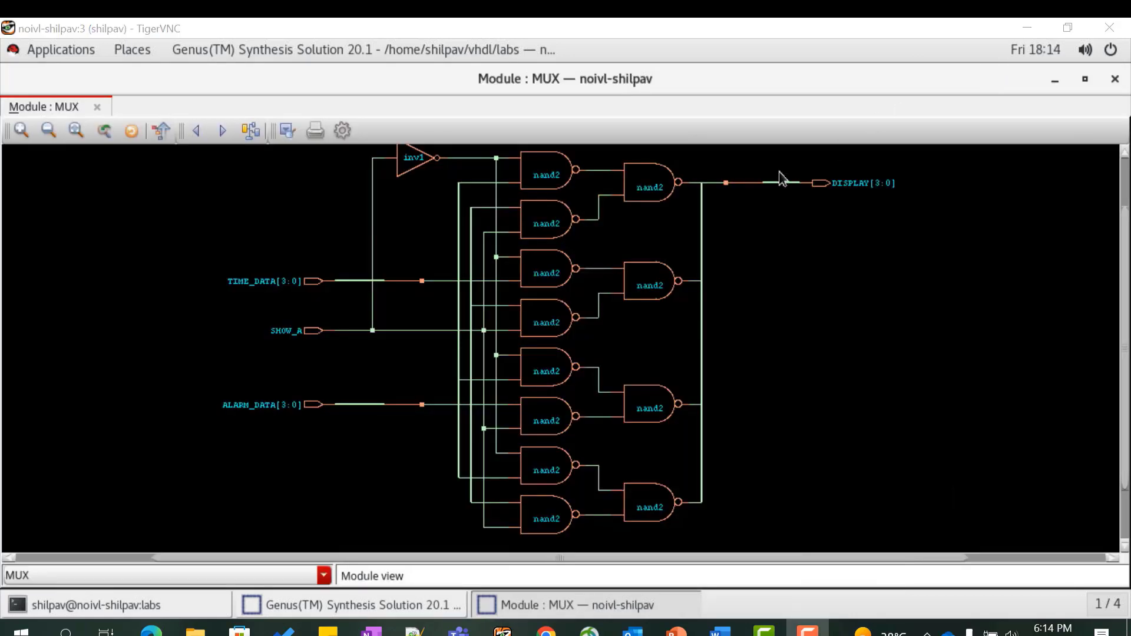
mouse_move(267, 287)
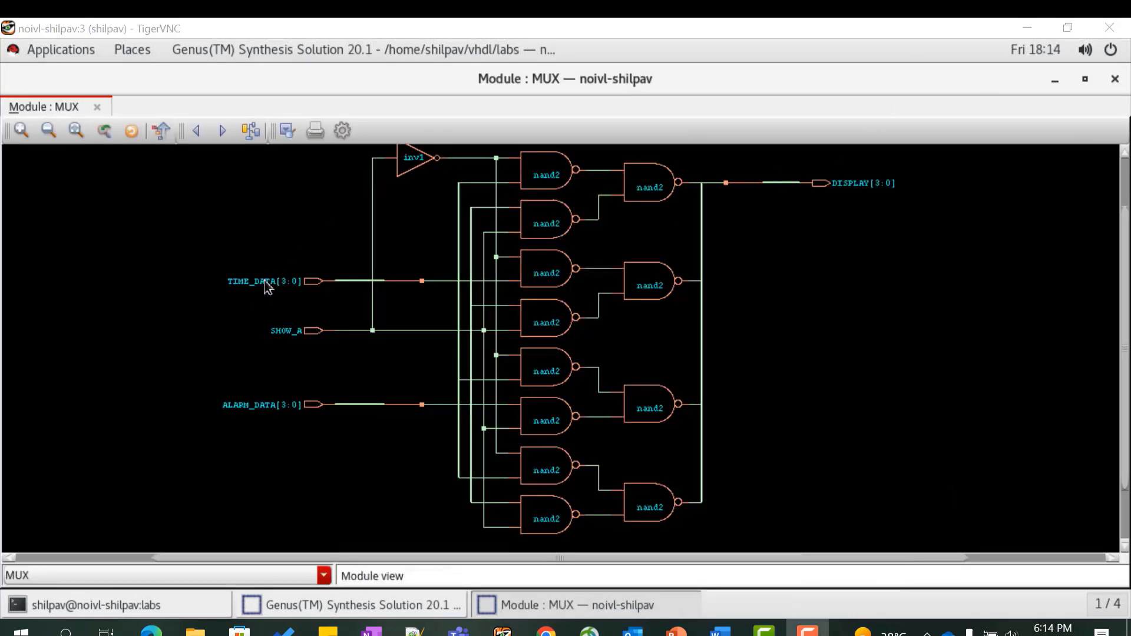
mouse_move(240, 429)
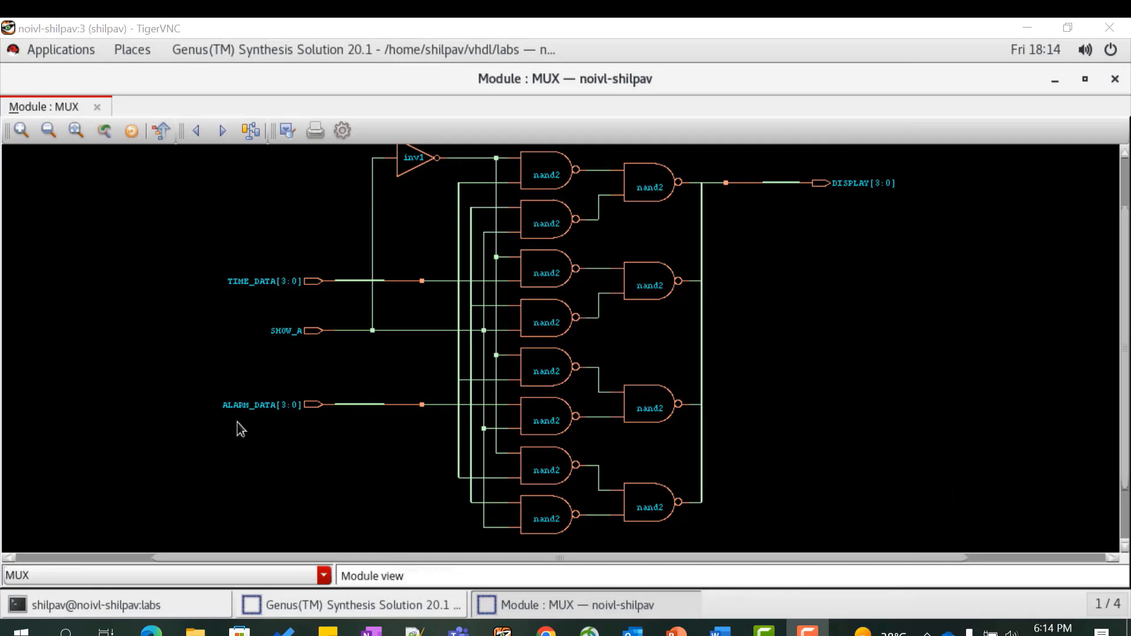
mouse_move(298, 353)
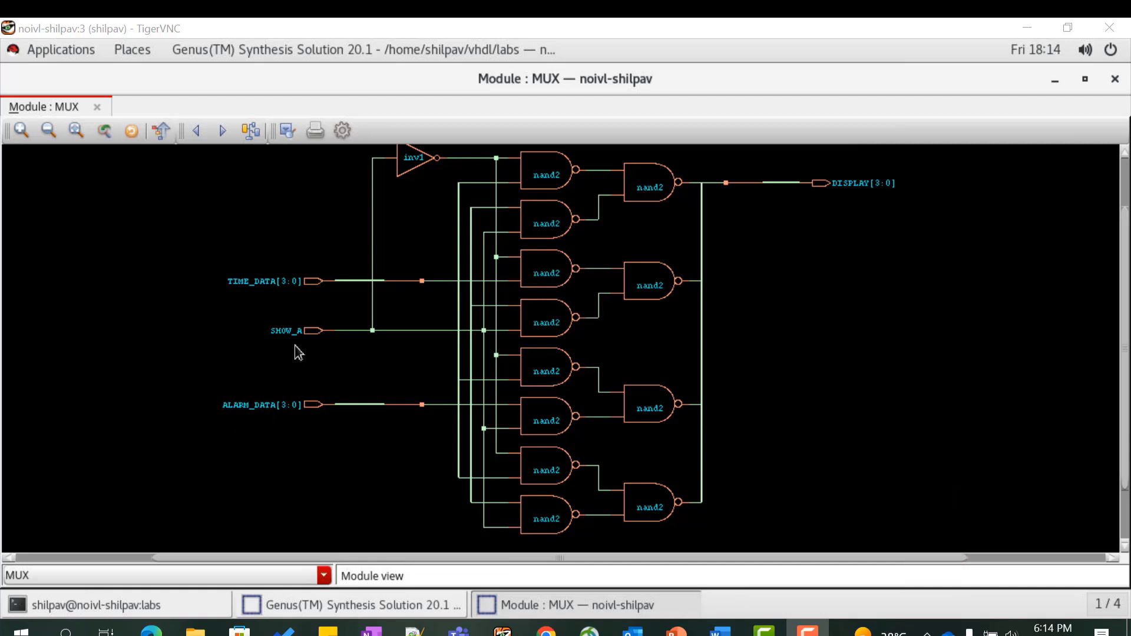
mouse_move(858, 216)
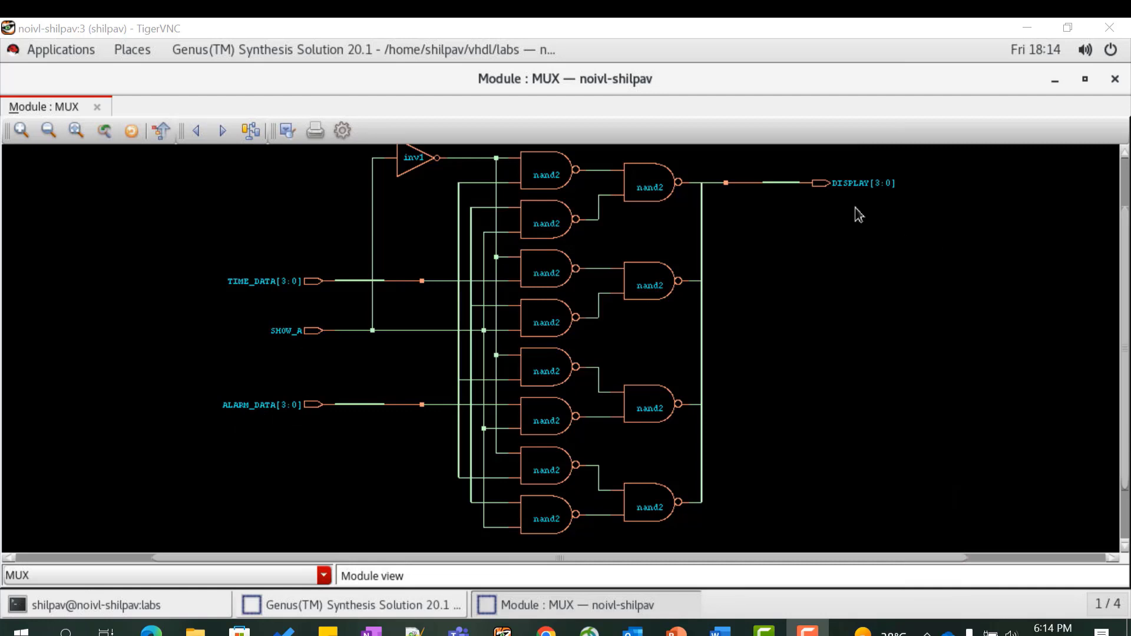
mouse_move(736, 141)
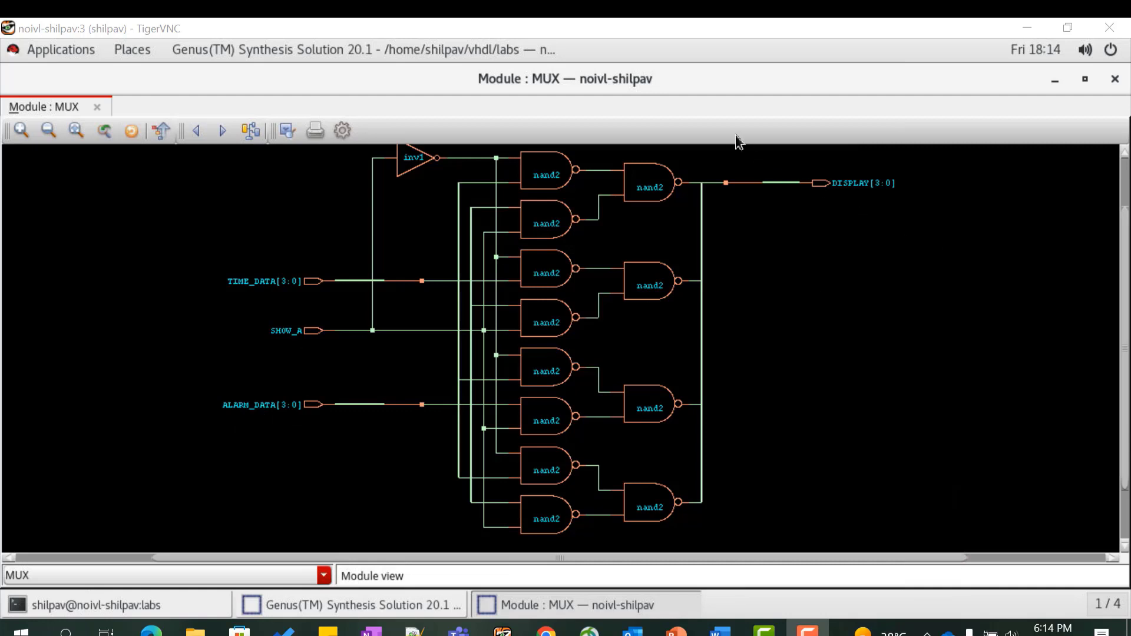
mouse_move(340, 402)
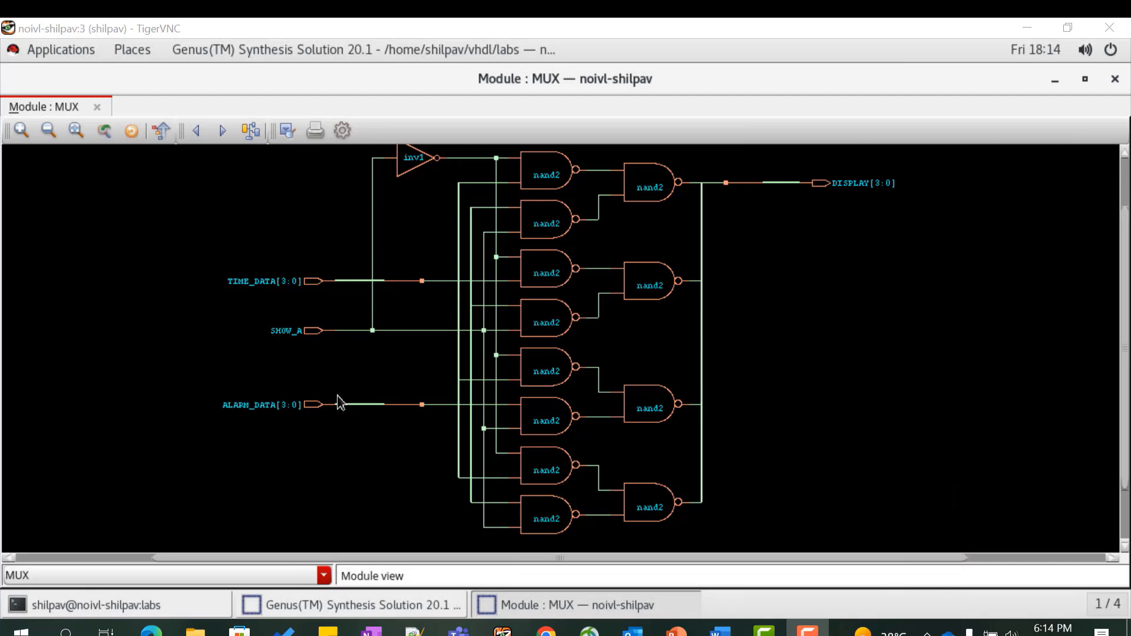
mouse_move(985, 59)
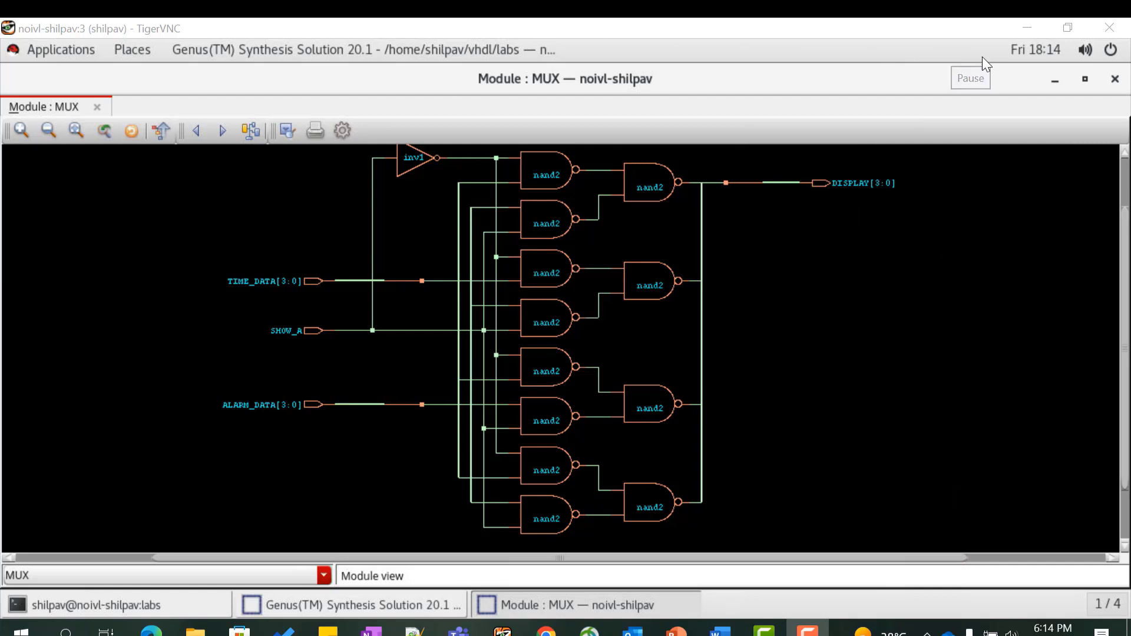
mouse_move(987, 62)
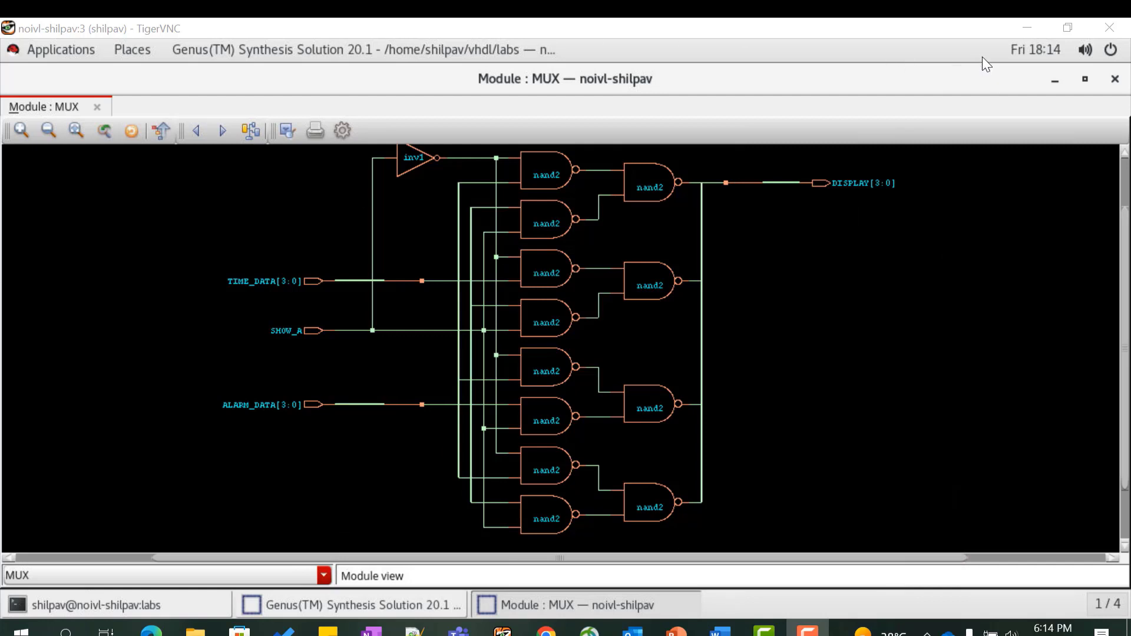